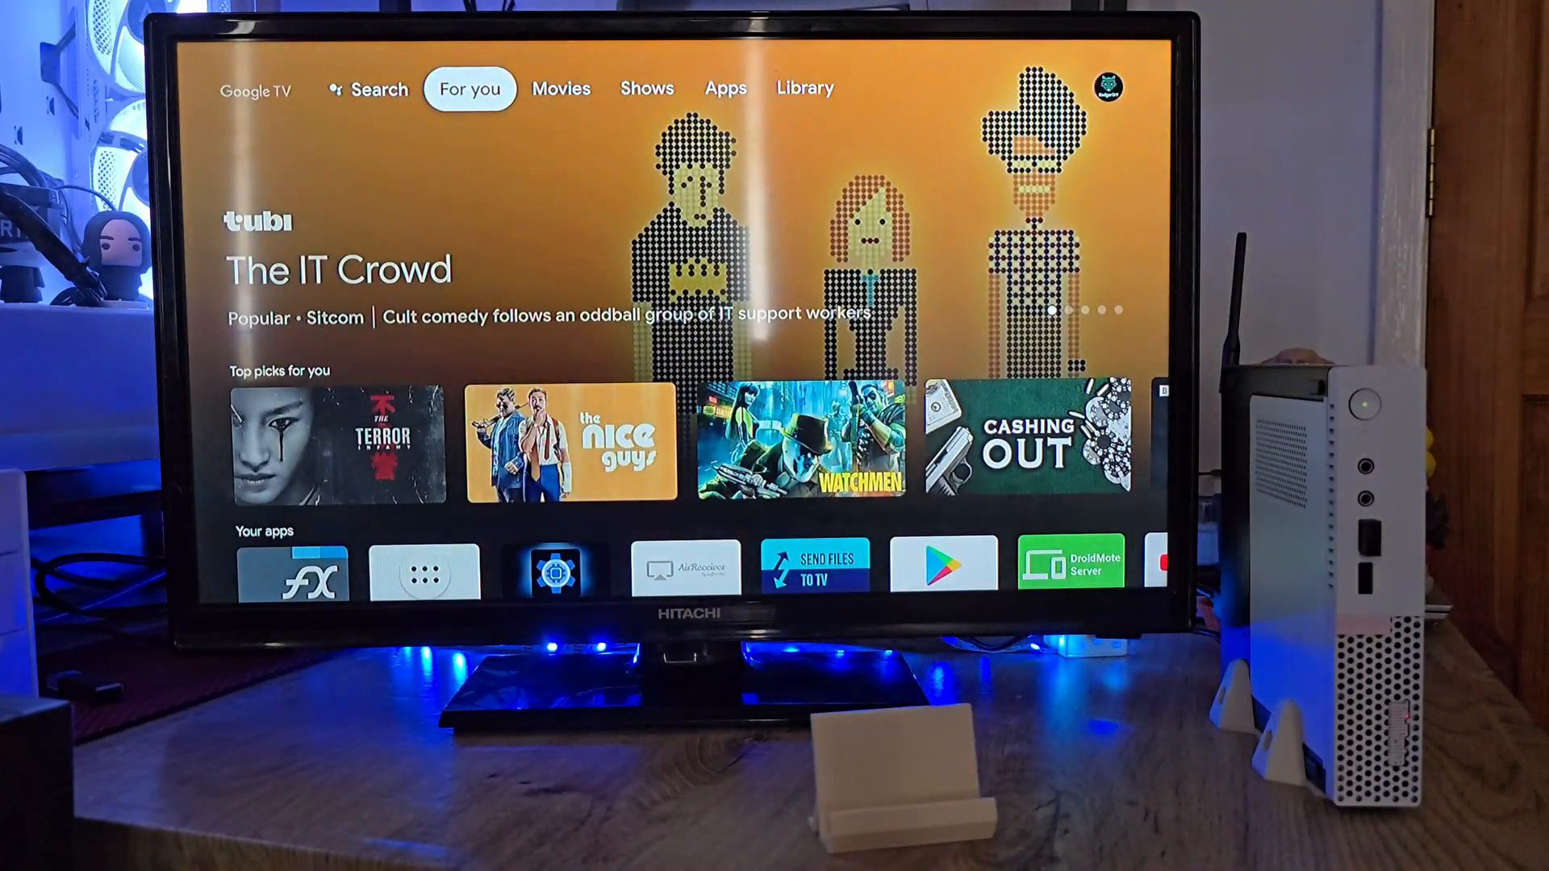
Step: Bring up the Google TV Settings panel showing energy and general options
scroll(down, 3)
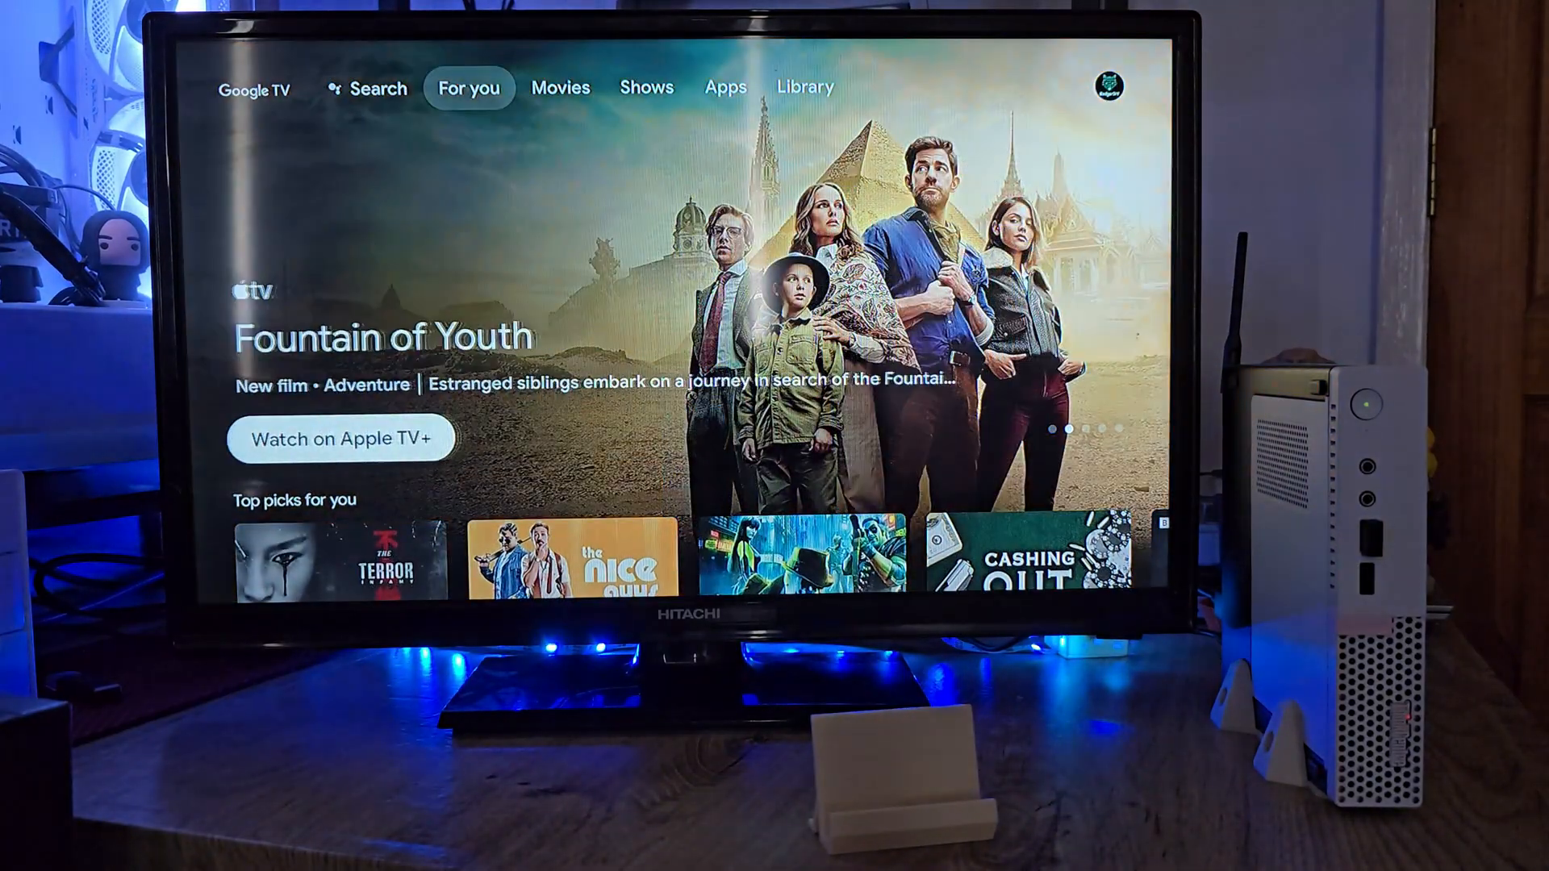
click(645, 87)
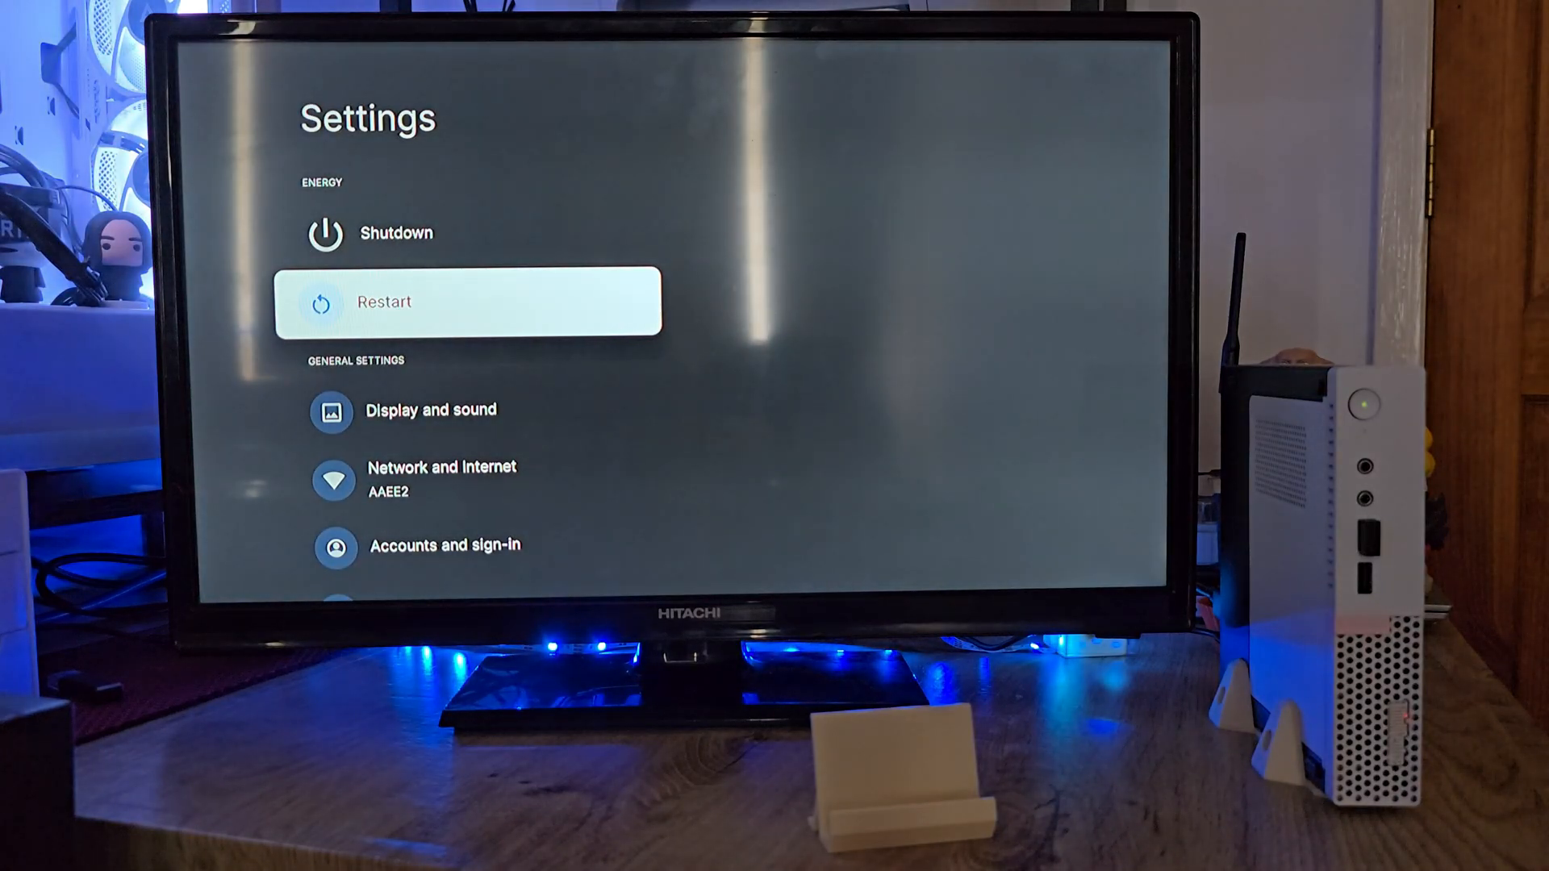
Step: Leave Settings and show the Apps drawer listing AirReceiverLite, Aptoide, Jellyfin, KernelSU, XtMapper and YouTube
click(472, 301)
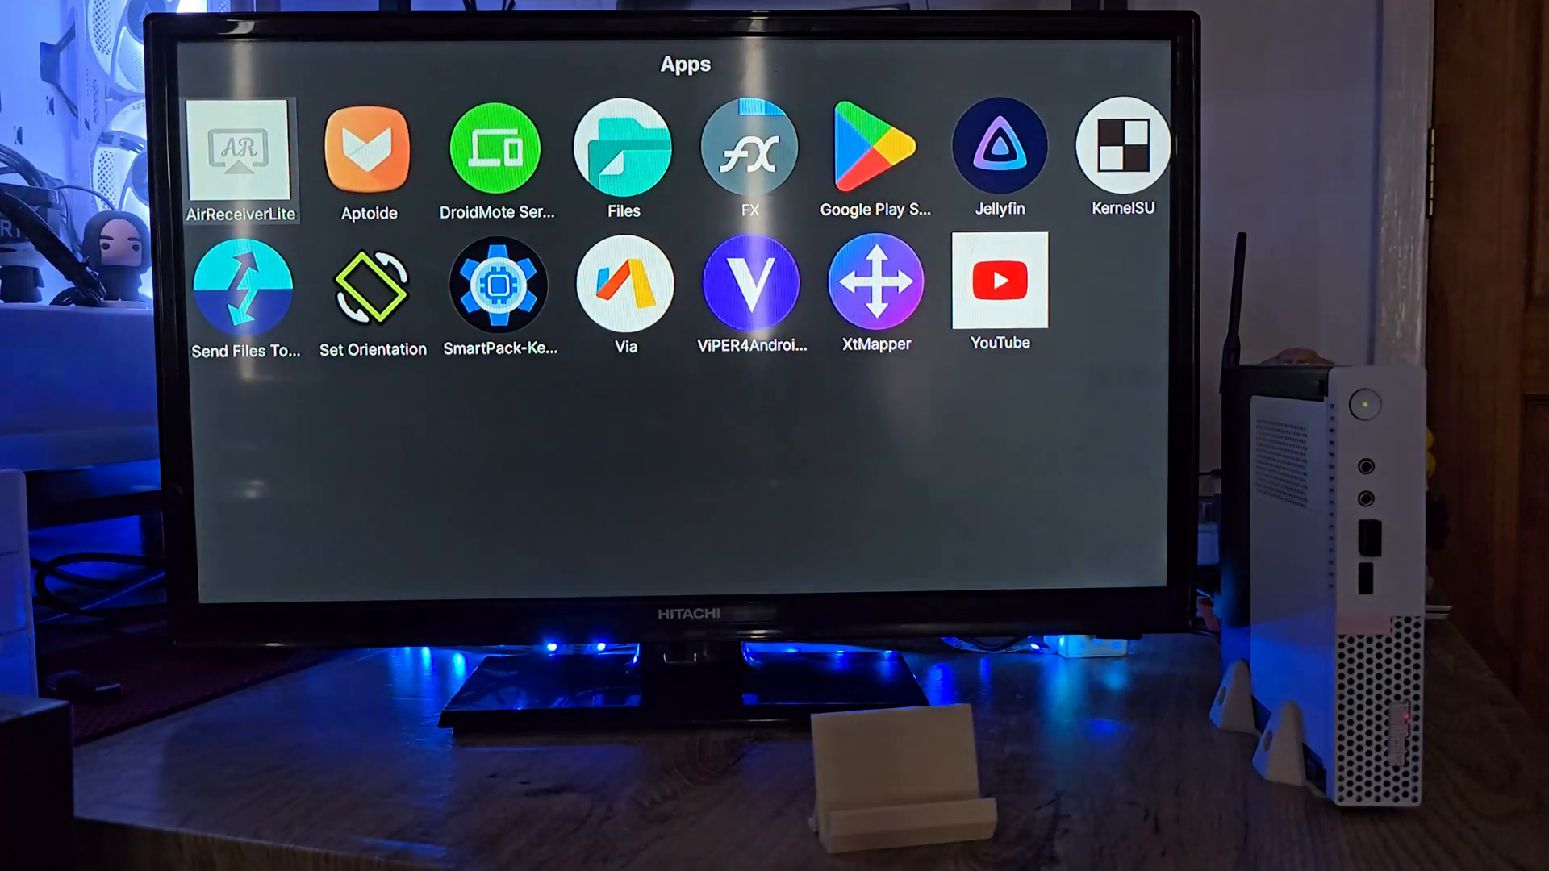
Step: Launch Aptoide from the app grid, then return to the home screen's Your apps row
click(873, 289)
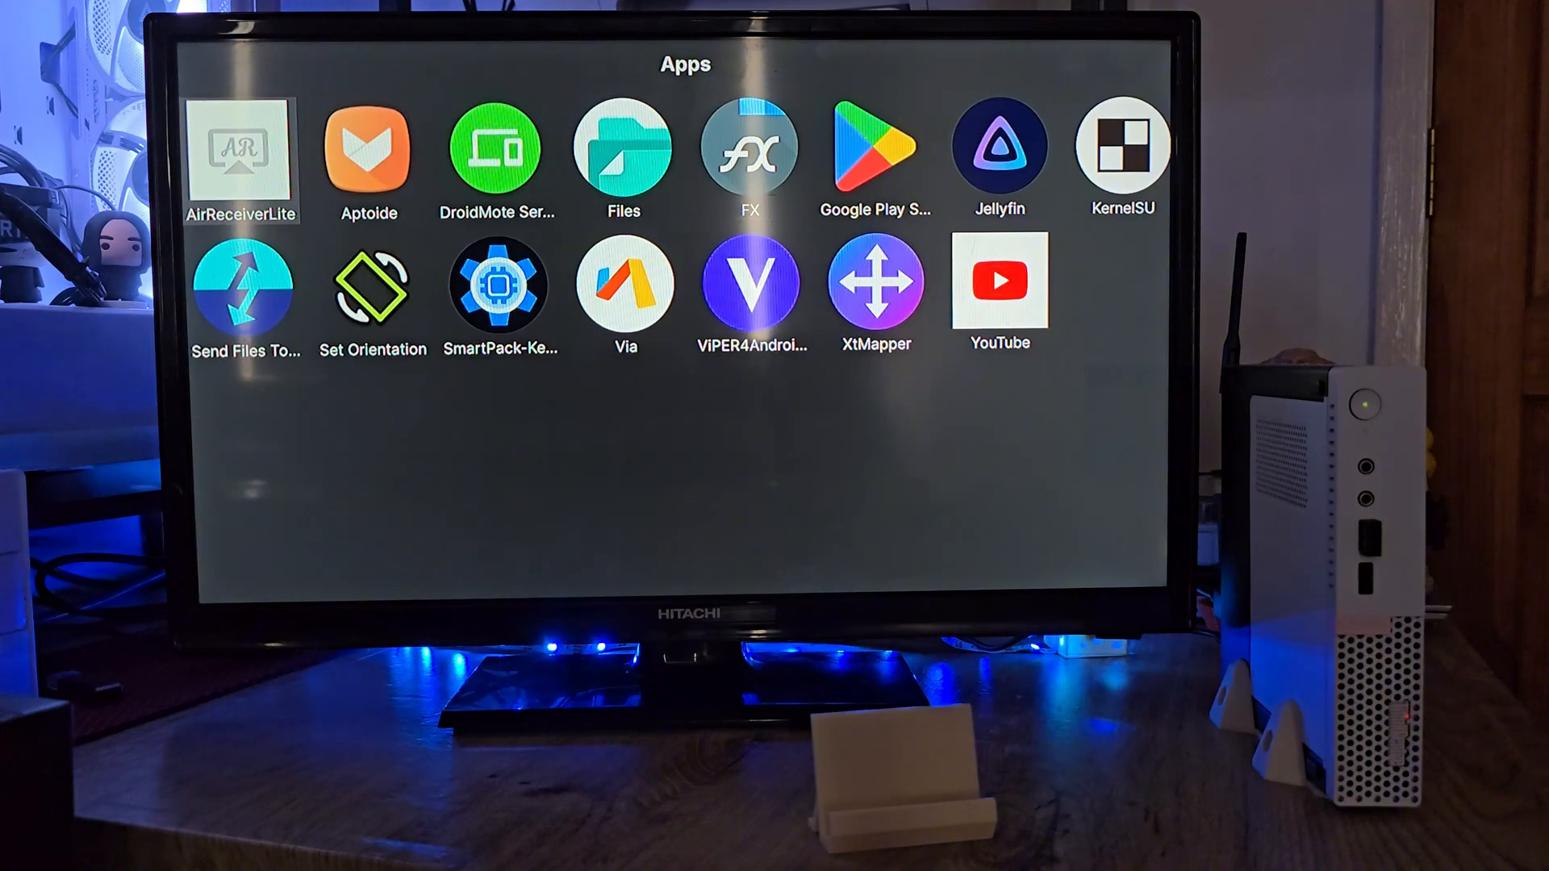
click(368, 153)
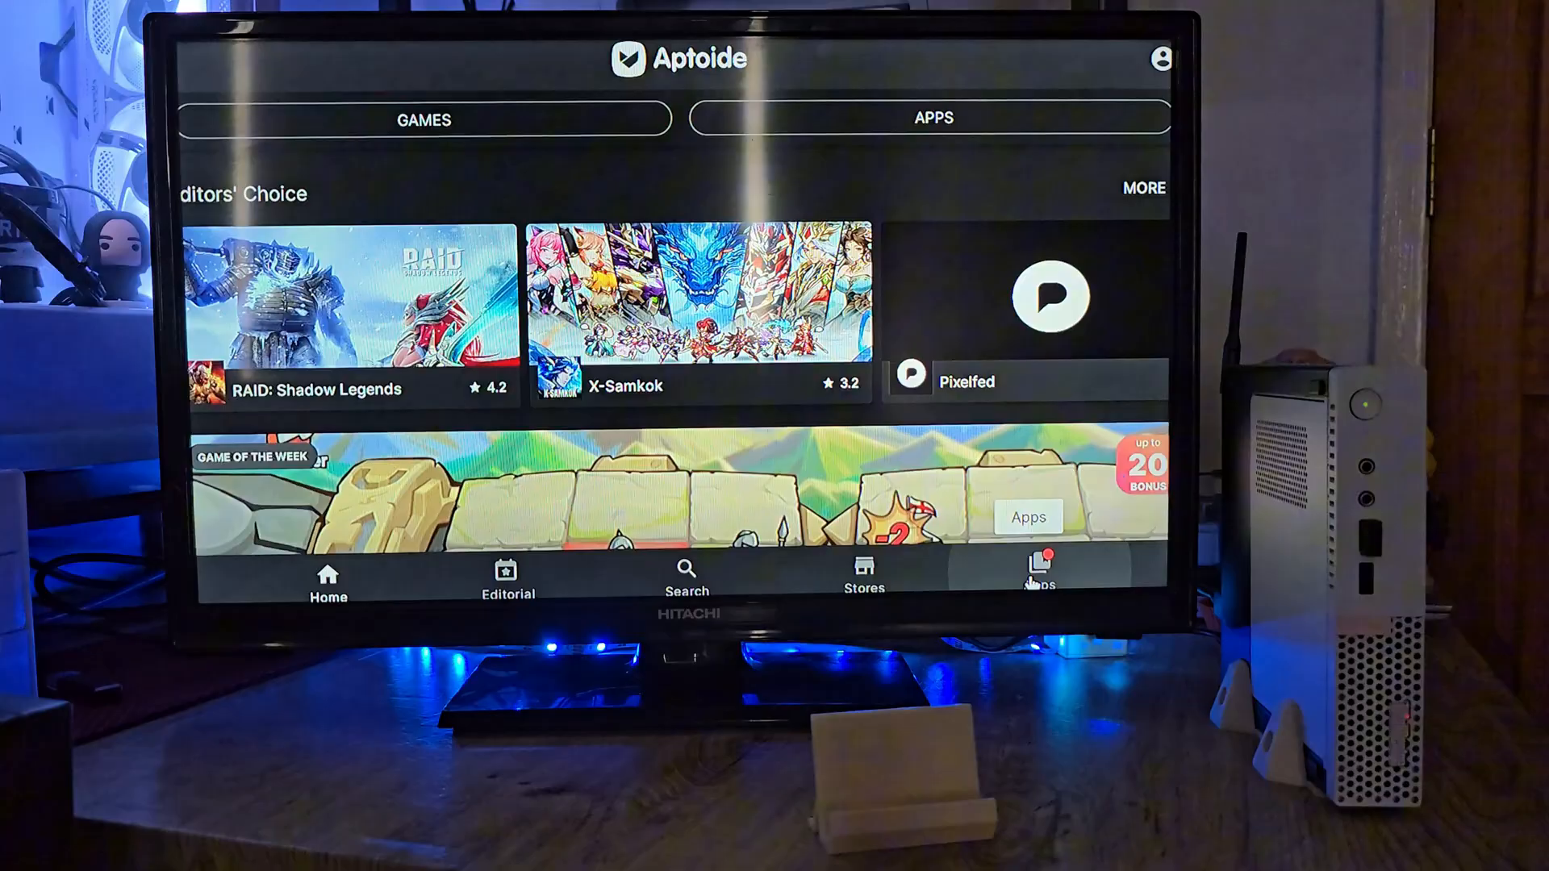
scroll(down, 3)
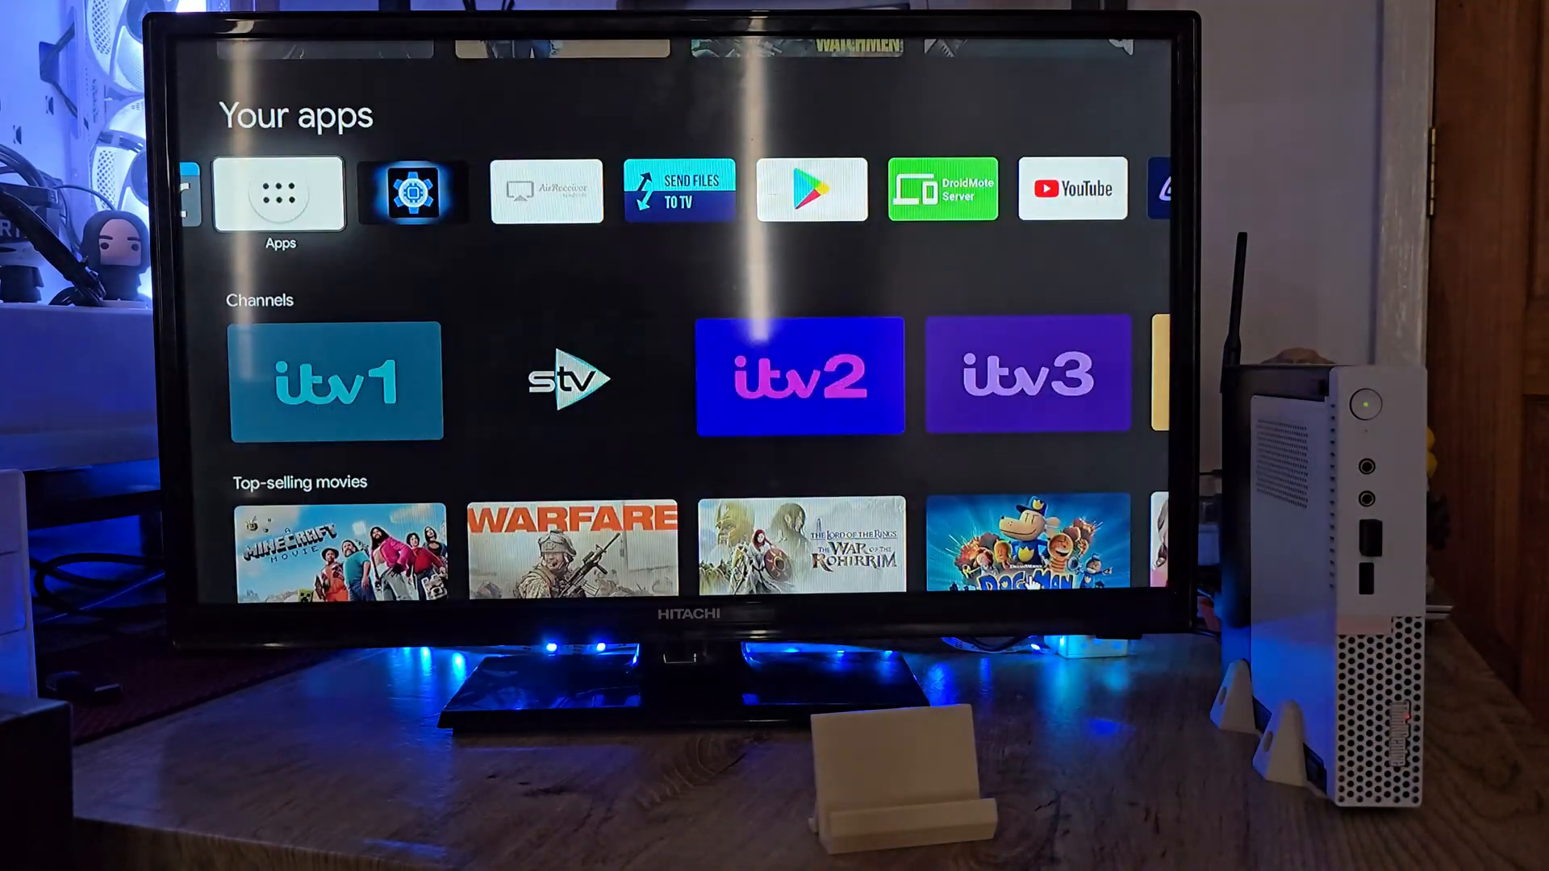
scroll(right, 3)
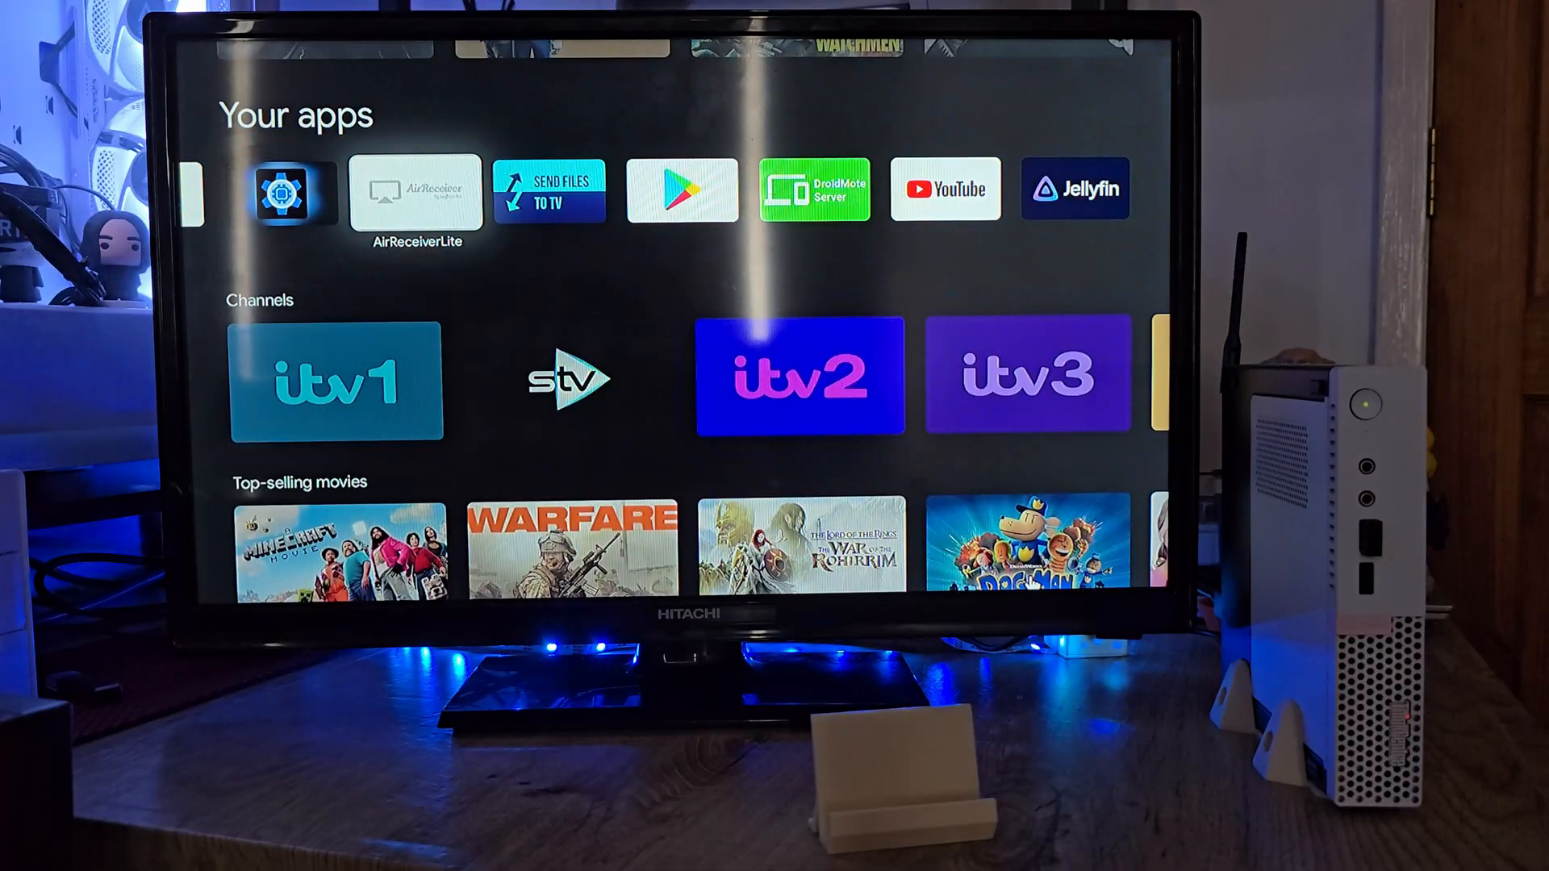